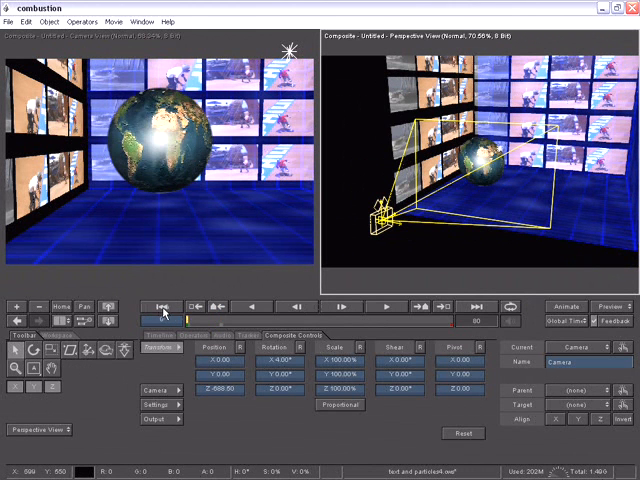
Create a new operator of type Text via File > New for the globe composite
{"action": "left_click", "coordinate": [48, 20]}
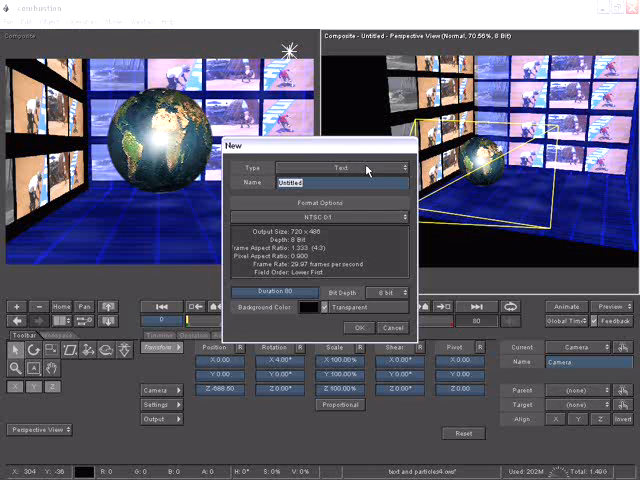
{"action": "left_click", "coordinate": [340, 168]}
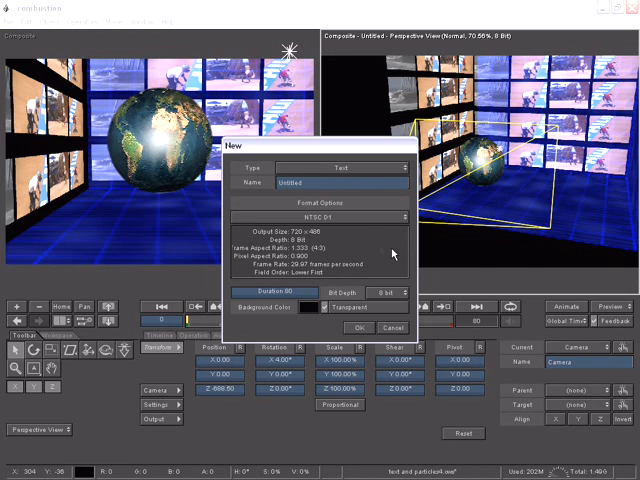
{"action": "left_click", "coordinate": [358, 328]}
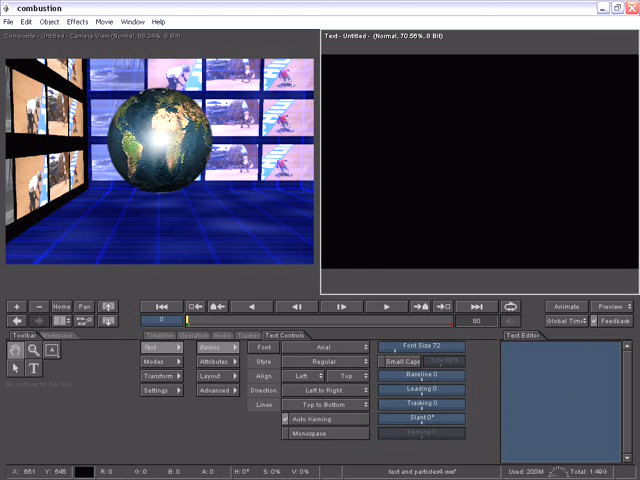
Enter SKIING * BIKING * SKATEBOARDING * in the Text Editor and return to the font settings
{"action": "type", "text": "SKIING * R"}
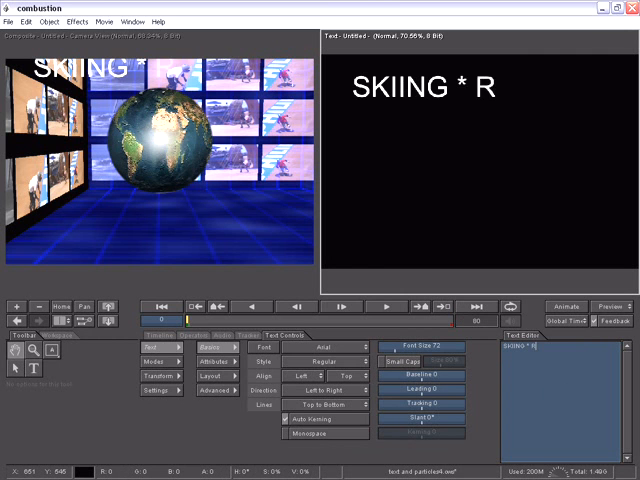
{"action": "type", "text": "BIKING * SKATEBOARDING"}
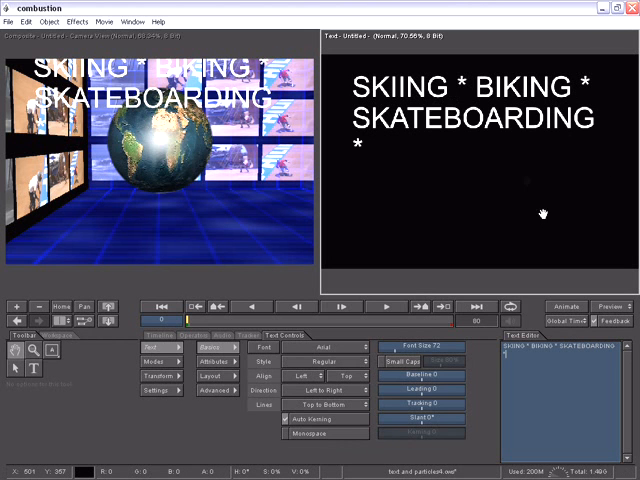
{"action": "mouse_move", "coordinate": [578, 392]}
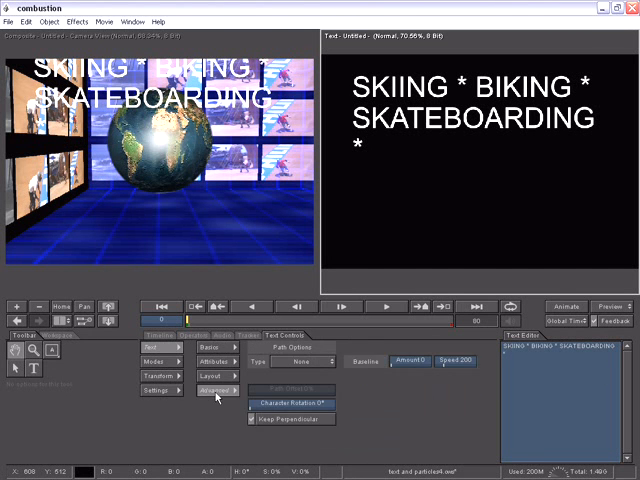
{"action": "left_click", "coordinate": [202, 348]}
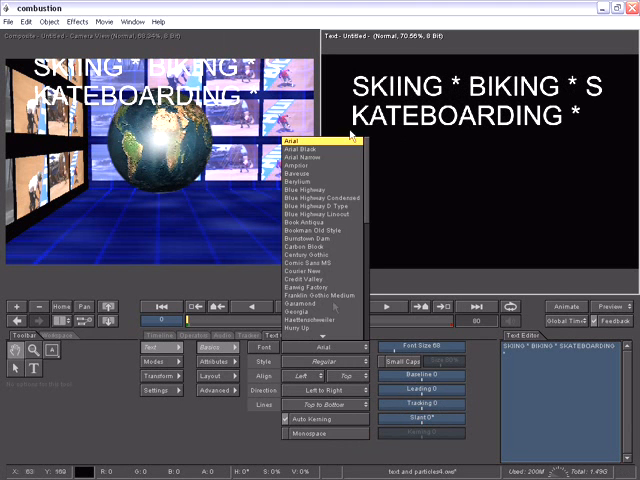
Browse the Font Browser previews and apply a bold display typeface to the lettering
{"action": "scroll", "scroll_direction": "down", "scroll_amount": 3}
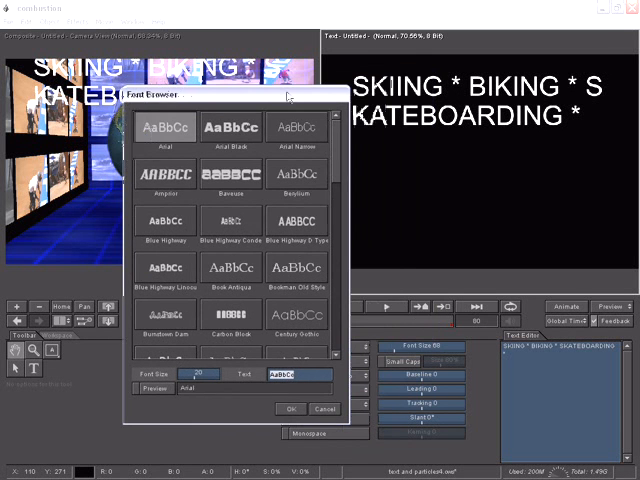
{"action": "scroll", "scroll_direction": "down", "scroll_amount": 3}
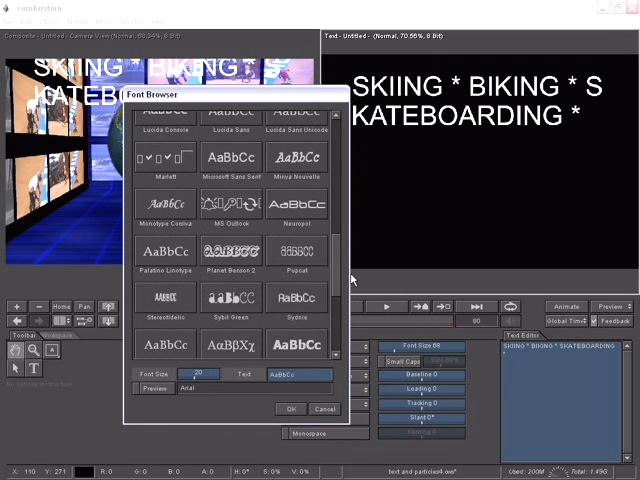
{"action": "scroll", "scroll_direction": "down", "scroll_amount": 3}
{"action": "type", "text": "DISCREET"}
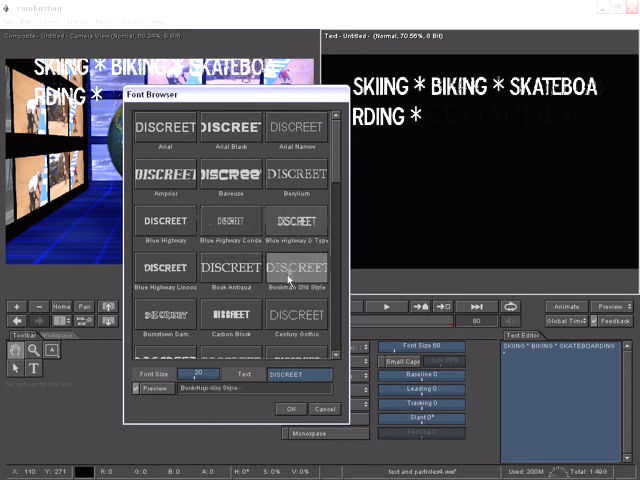
{"action": "scroll", "scroll_direction": "down", "scroll_amount": 3}
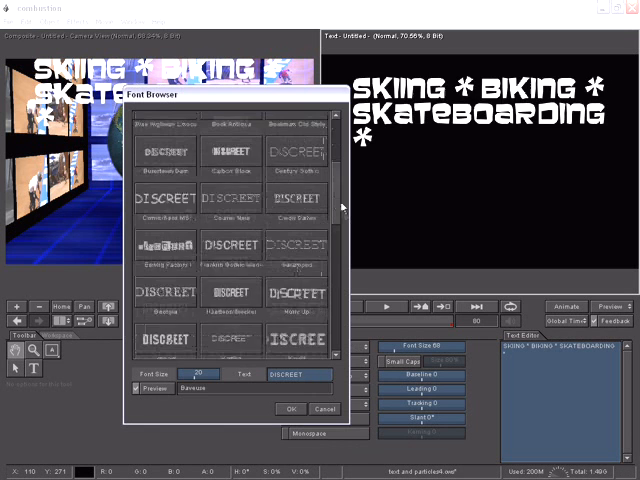
{"action": "left_click", "coordinate": [290, 408]}
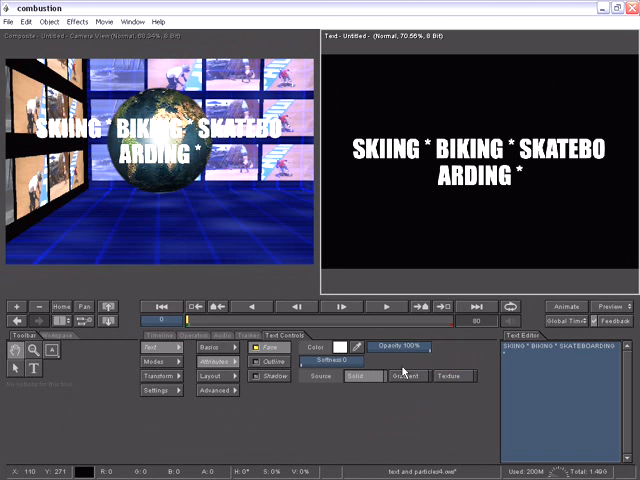
Pick blue as the text fill colour and a darker blue for the letter outline
{"action": "left_click", "coordinate": [340, 348]}
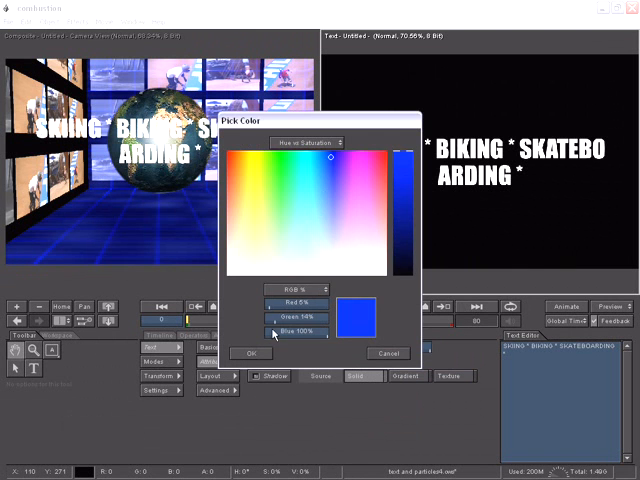
{"action": "left_click", "coordinate": [252, 352]}
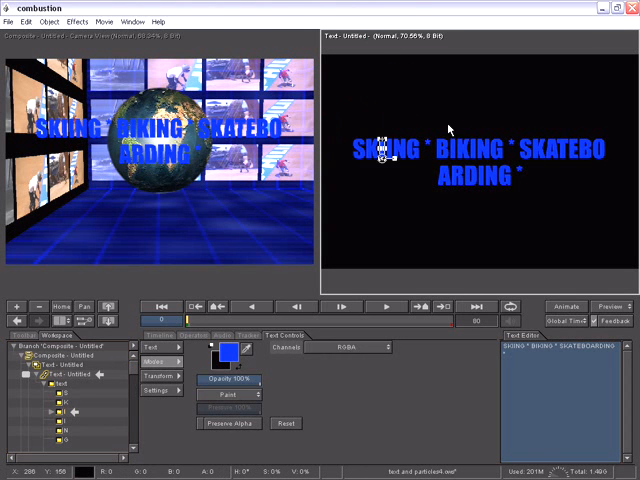
{"action": "mouse_move", "coordinate": [392, 100]}
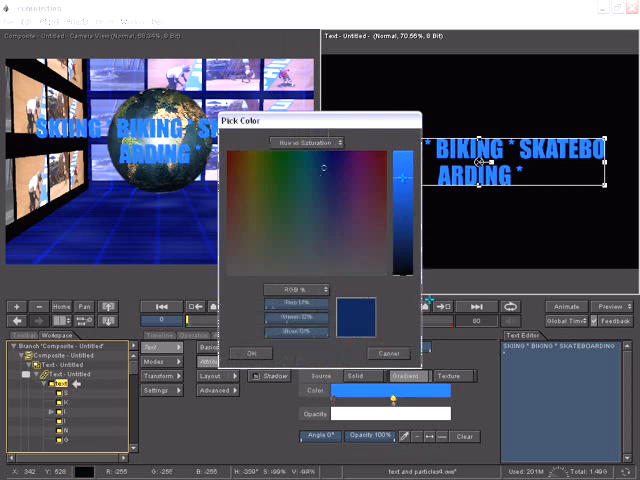
{"action": "left_click", "coordinate": [252, 352]}
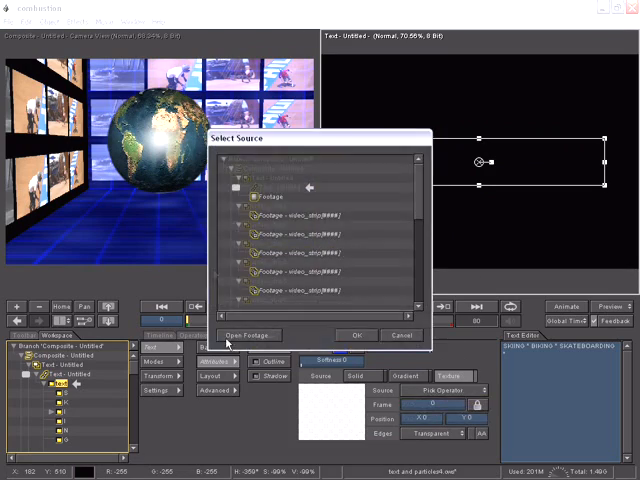
Select a footage clip in Select Source as the texture fill for the letters
{"action": "left_click", "coordinate": [356, 336]}
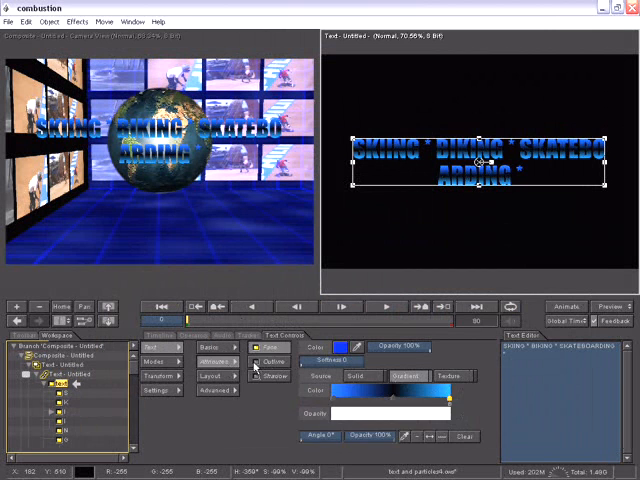
{"action": "left_click", "coordinate": [260, 348]}
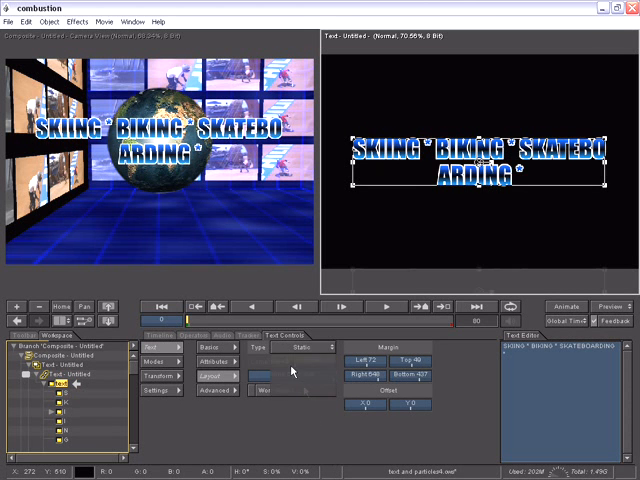
Set Center justification in the Layout panel so the wrapped line sits mid-way
{"action": "left_click", "coordinate": [300, 348]}
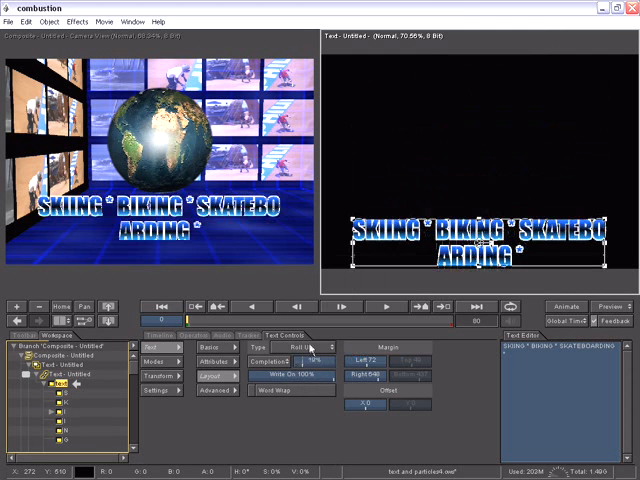
{"action": "left_click", "coordinate": [312, 348]}
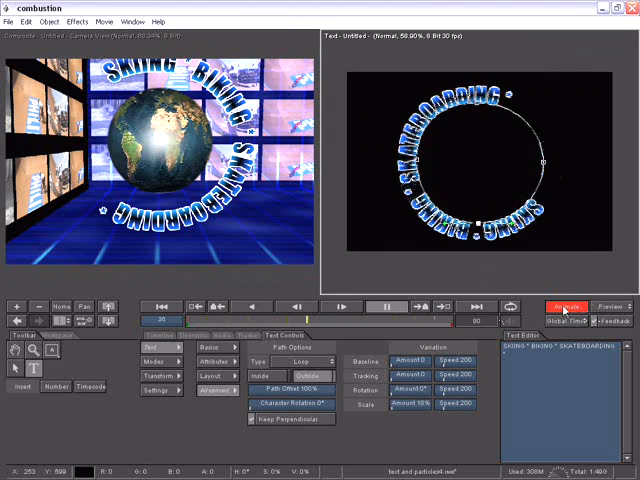
{"action": "left_click", "coordinate": [388, 306]}
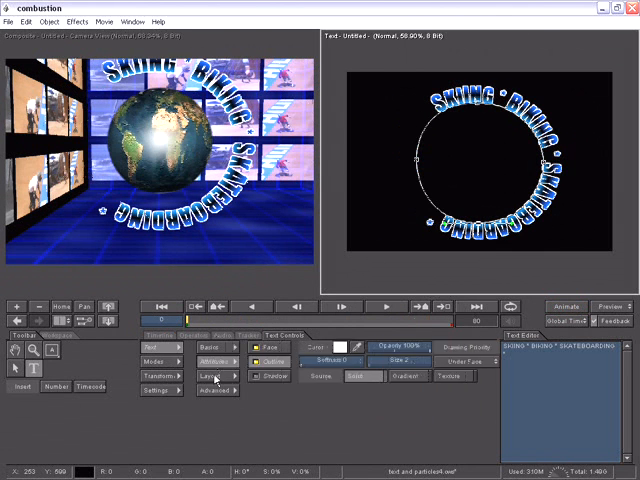
{"action": "left_click", "coordinate": [160, 348]}
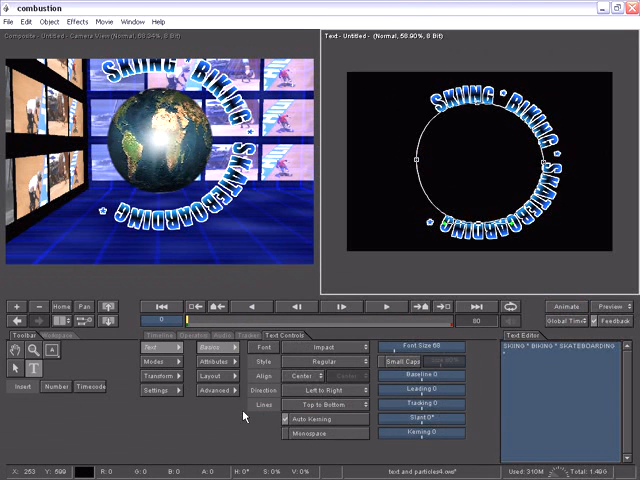